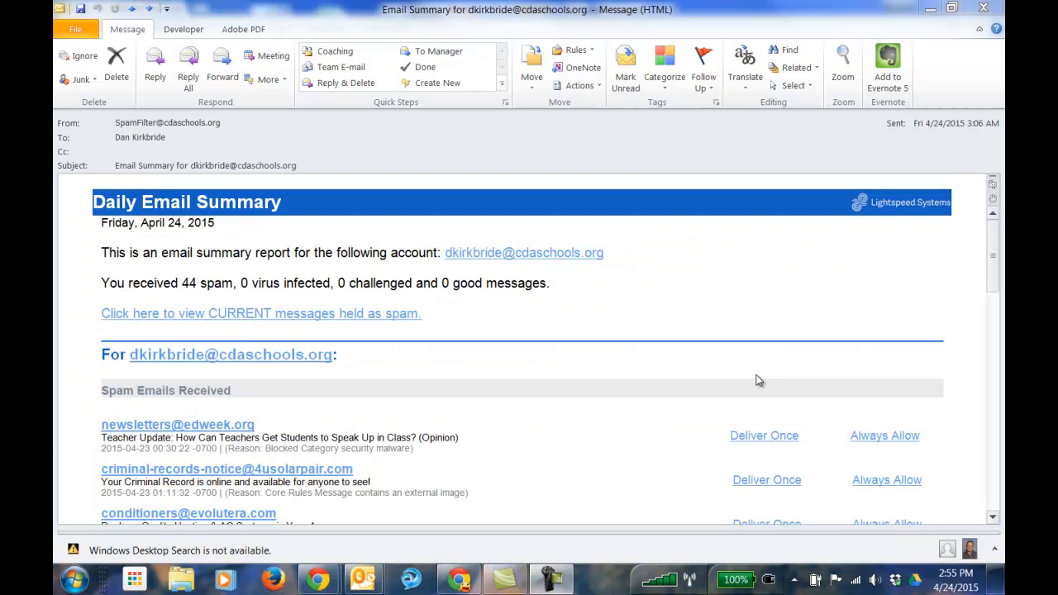
{"action": "mouse_move", "coordinate": [586, 347]}
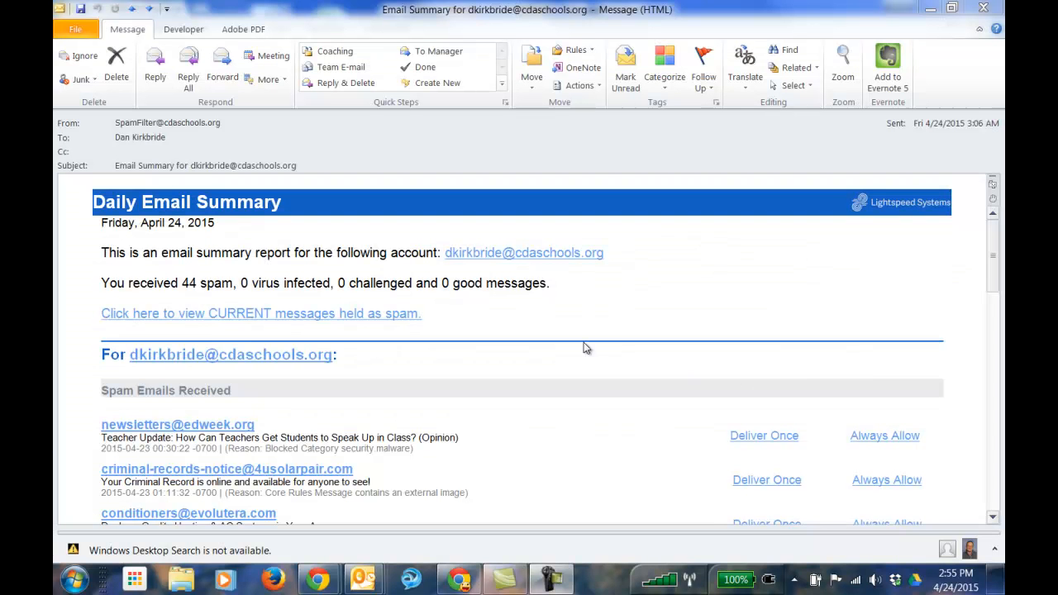
{"action": "mouse_move", "coordinate": [582, 347]}
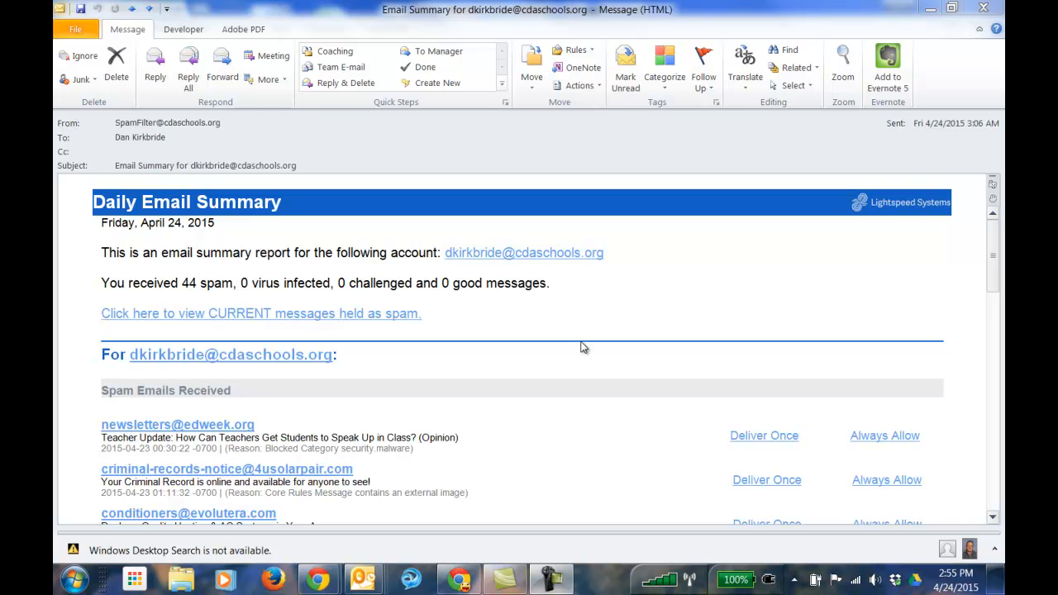
{"action": "mouse_move", "coordinate": [567, 342]}
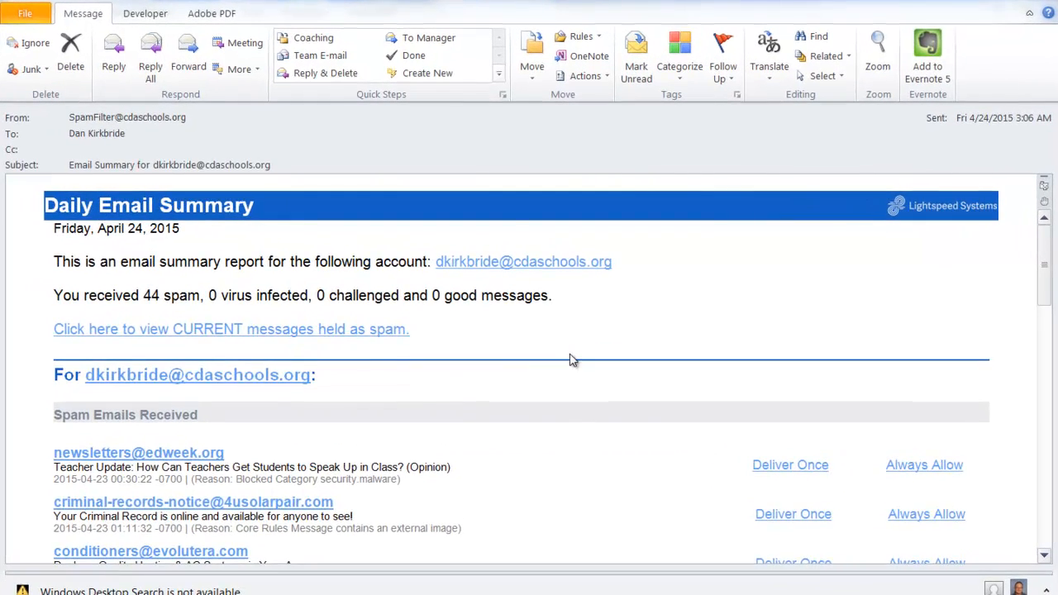
- Go to Digital Citizenship for Staff, open Online Security, and scroll to Email Messages
{"action": "scroll", "scroll_direction": "down", "scroll_amount": 3}
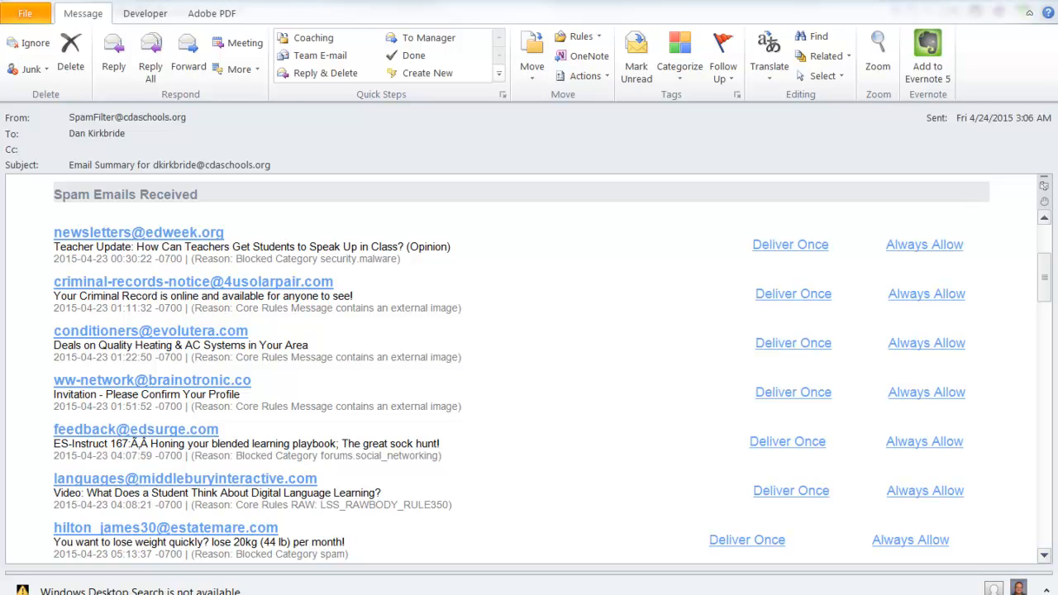
{"action": "mouse_move", "coordinate": [702, 188]}
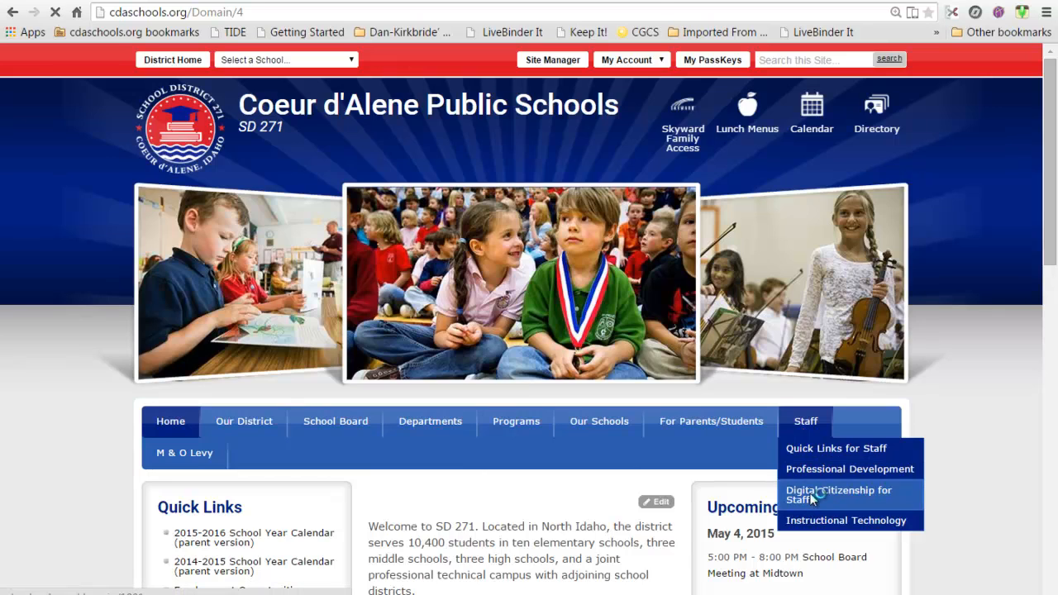
{"action": "left_click", "coordinate": [839, 494]}
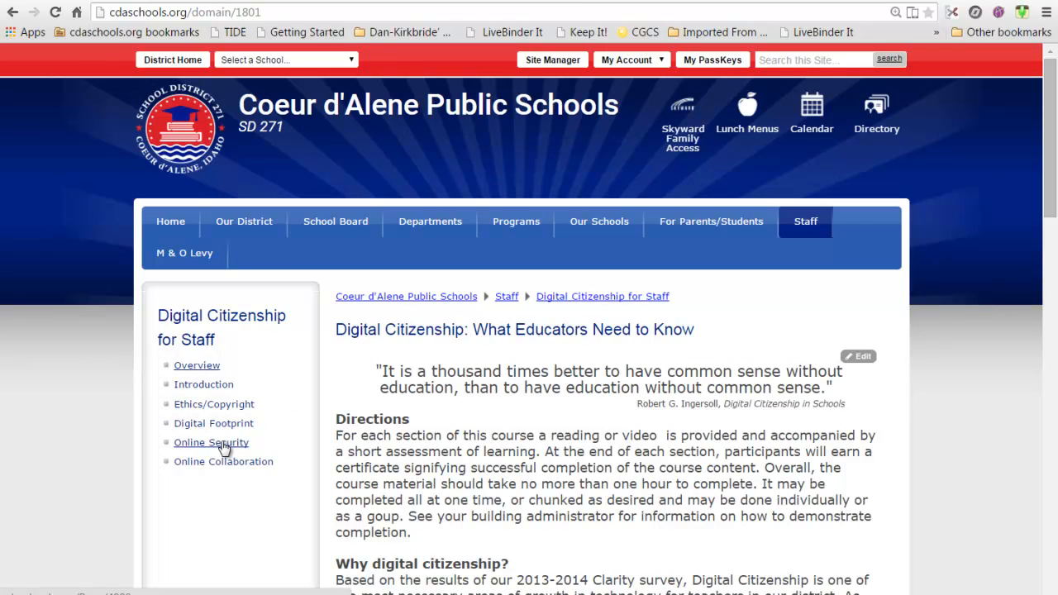
{"action": "left_click", "coordinate": [211, 442]}
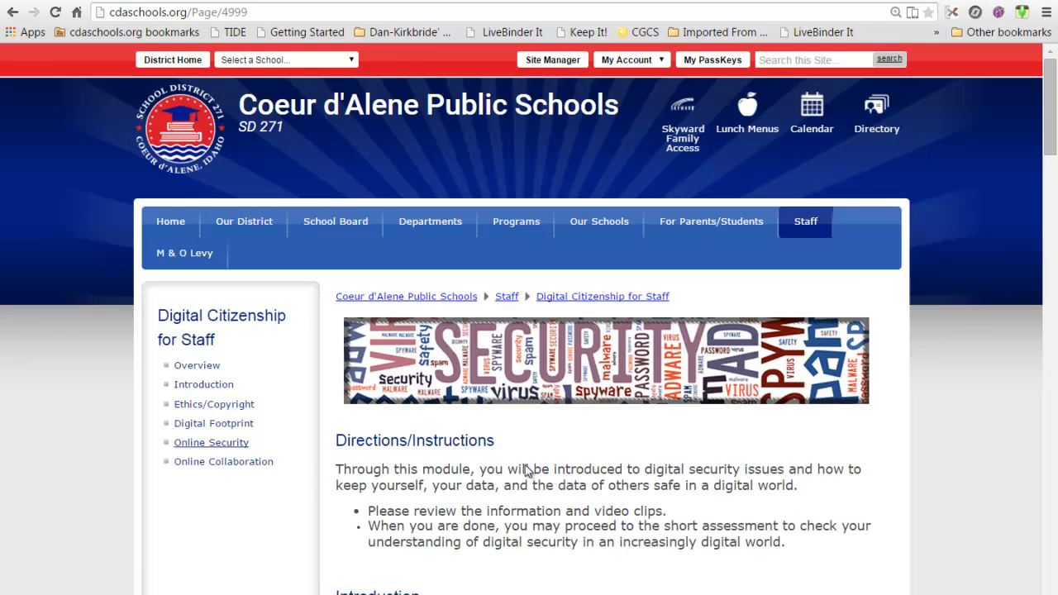
{"action": "scroll", "scroll_direction": "down", "scroll_amount": 3}
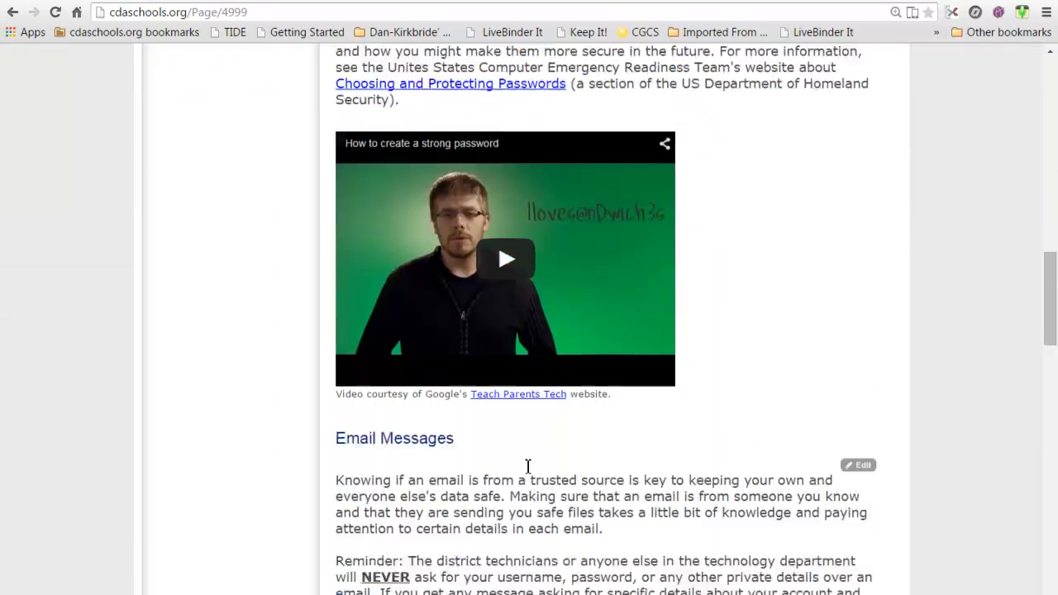
{"action": "scroll", "scroll_direction": "down", "scroll_amount": 3}
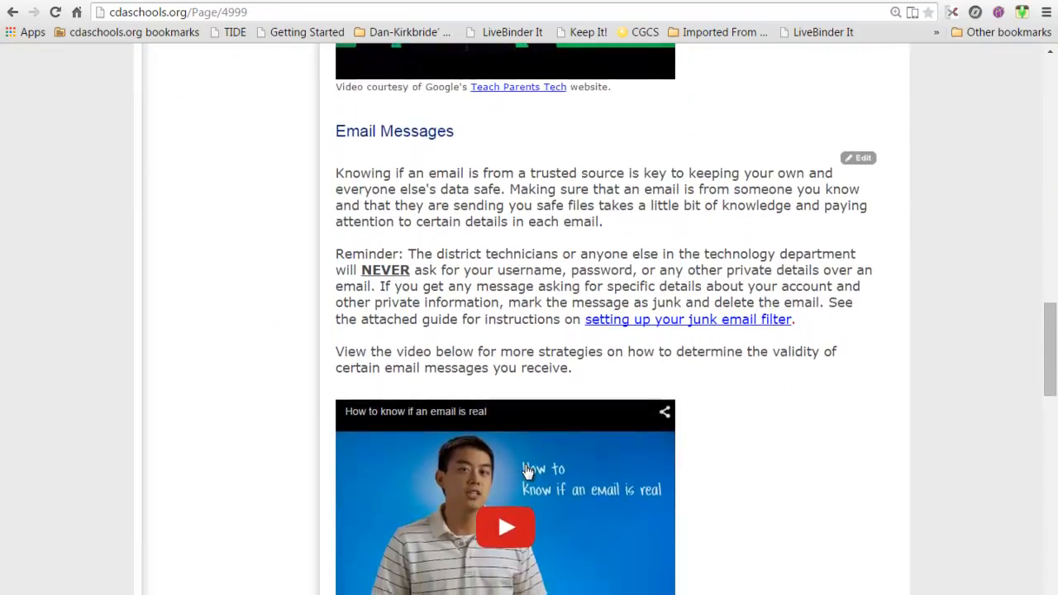
{"action": "scroll", "scroll_direction": "down", "scroll_amount": 3}
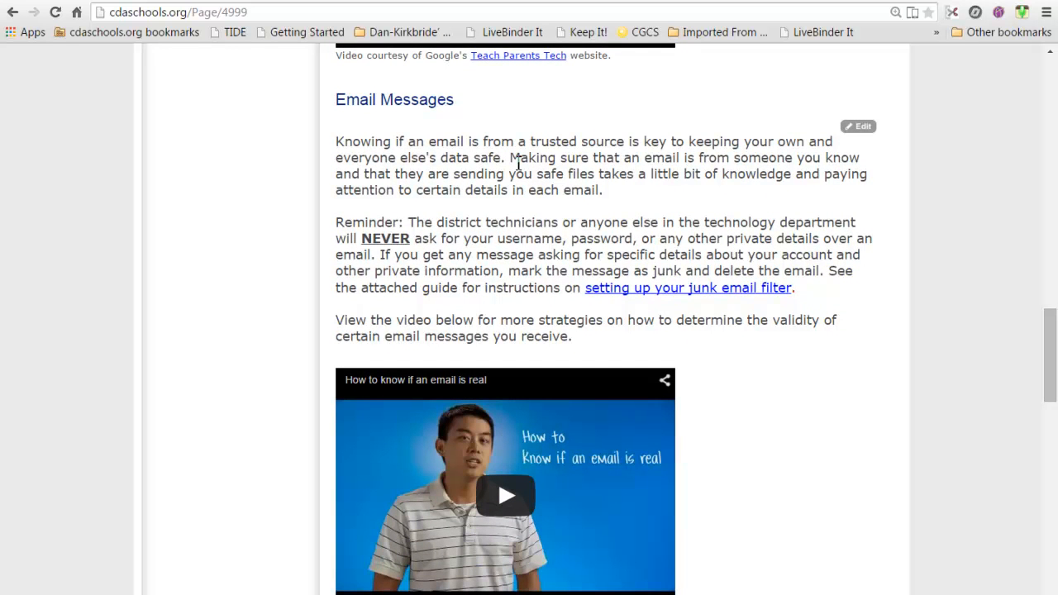
{"action": "mouse_move", "coordinate": [632, 240]}
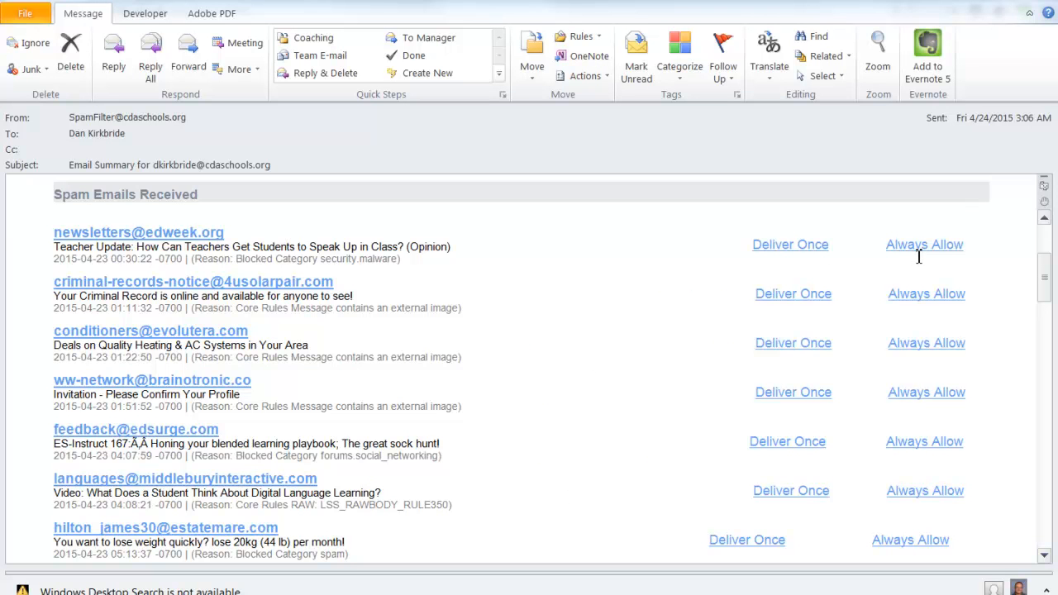
{"action": "mouse_move", "coordinate": [572, 355]}
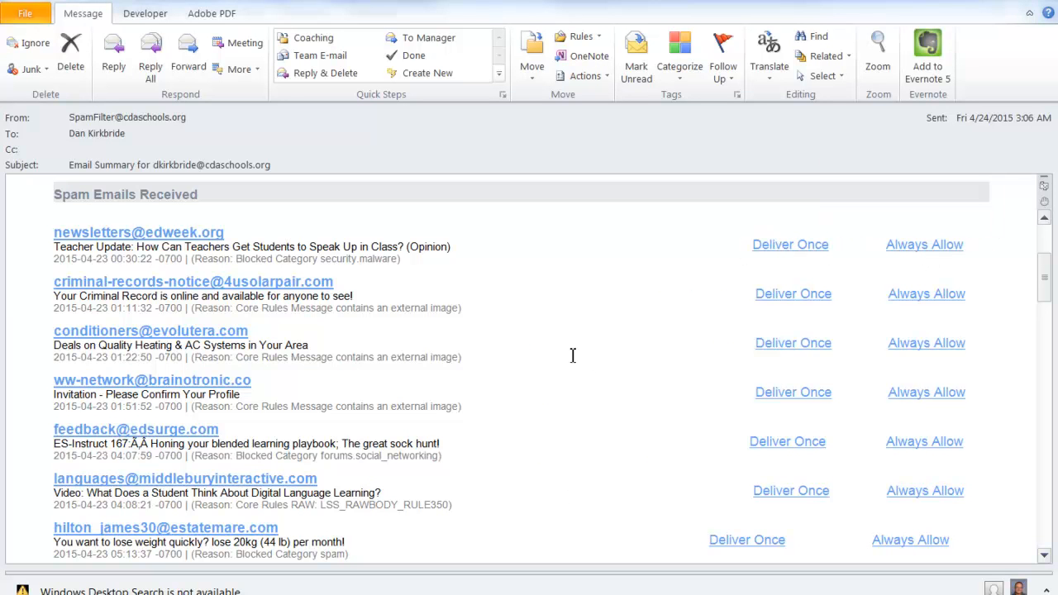
{"action": "mouse_move", "coordinate": [83, 236]}
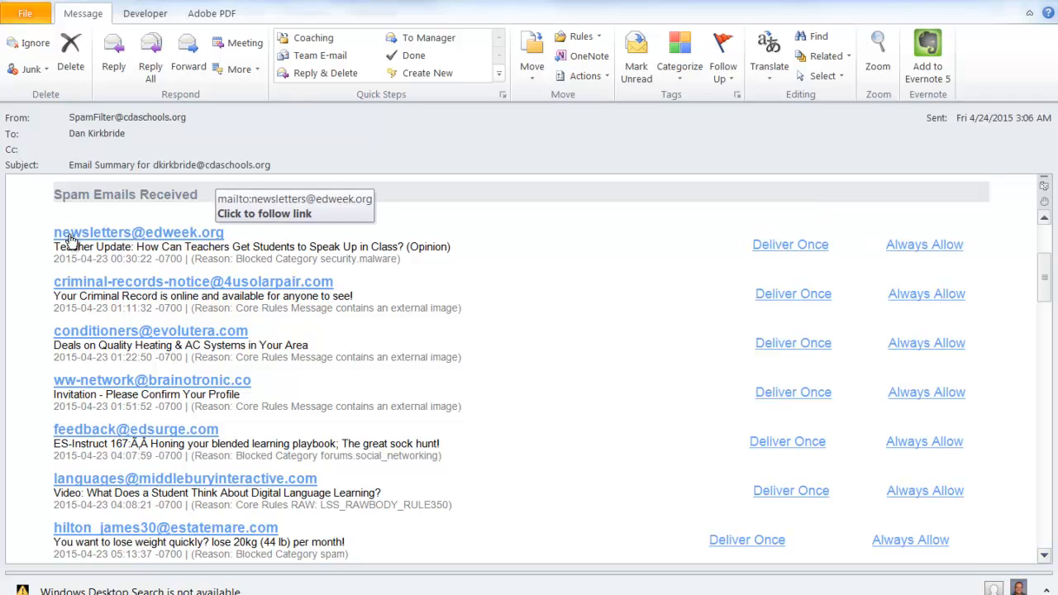
{"action": "mouse_move", "coordinate": [218, 236]}
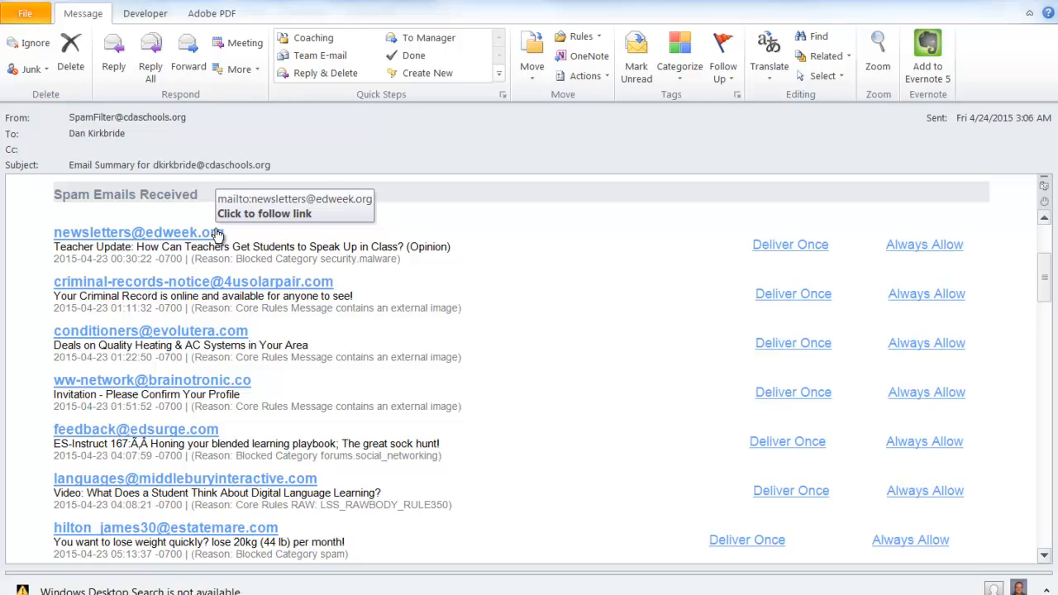
{"action": "mouse_move", "coordinate": [598, 243]}
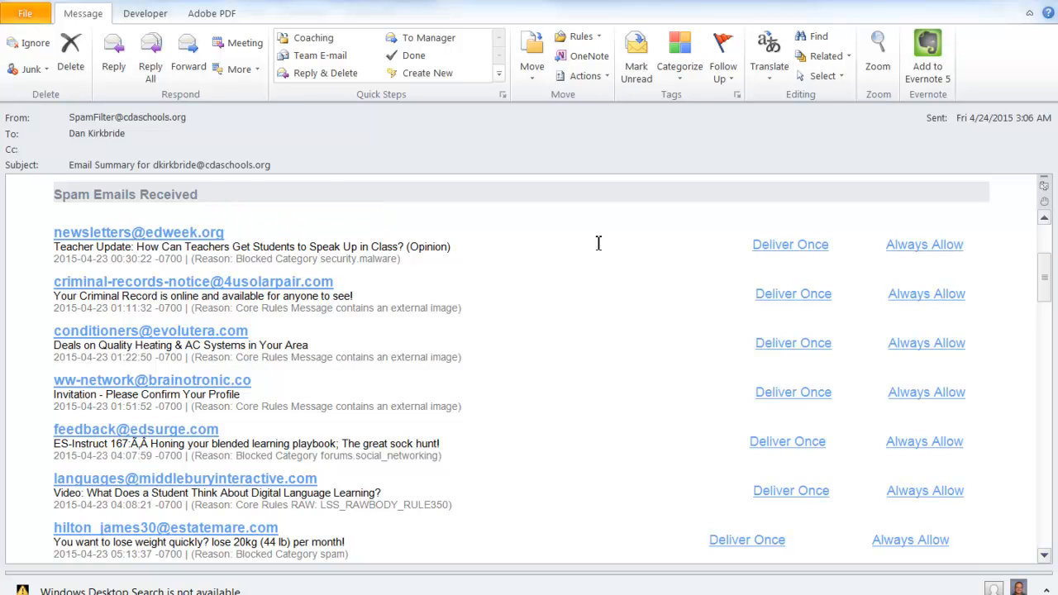
{"action": "mouse_move", "coordinate": [617, 243]}
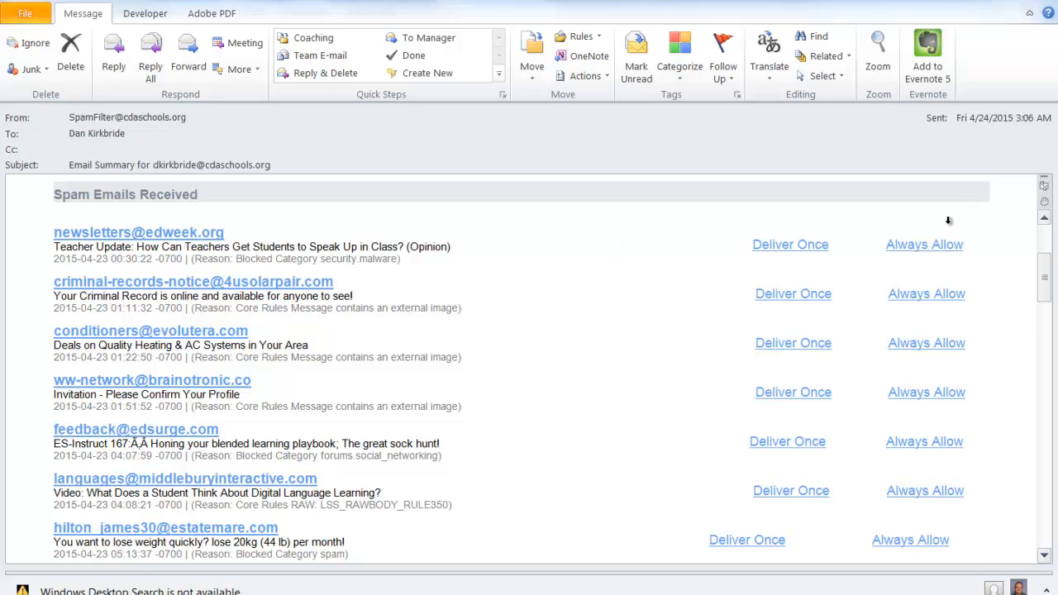
{"action": "mouse_move", "coordinate": [935, 254]}
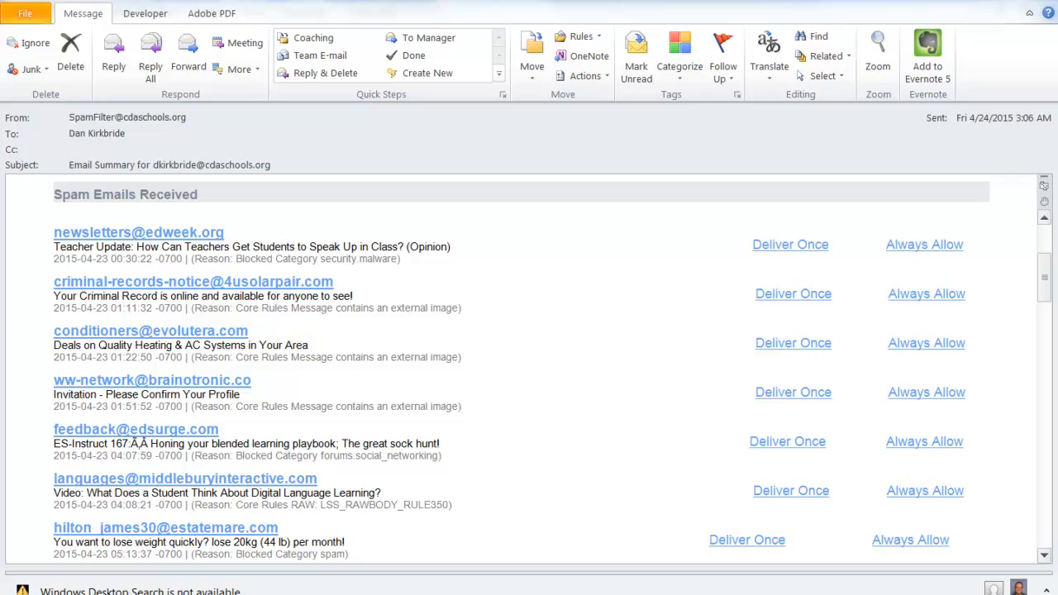
{"action": "left_click", "coordinate": [924, 244]}
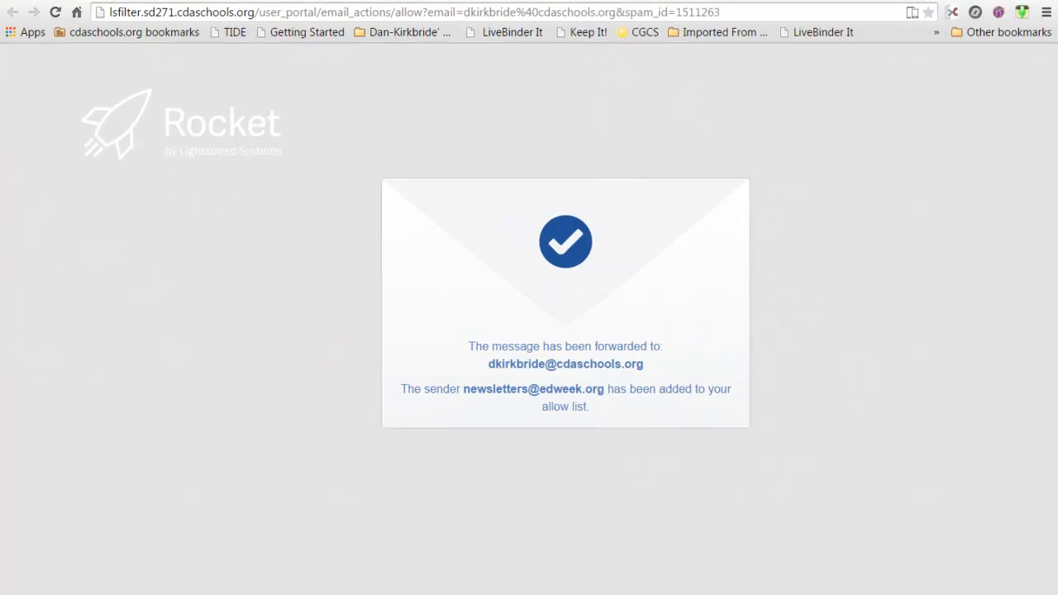
{"action": "mouse_move", "coordinate": [486, 372]}
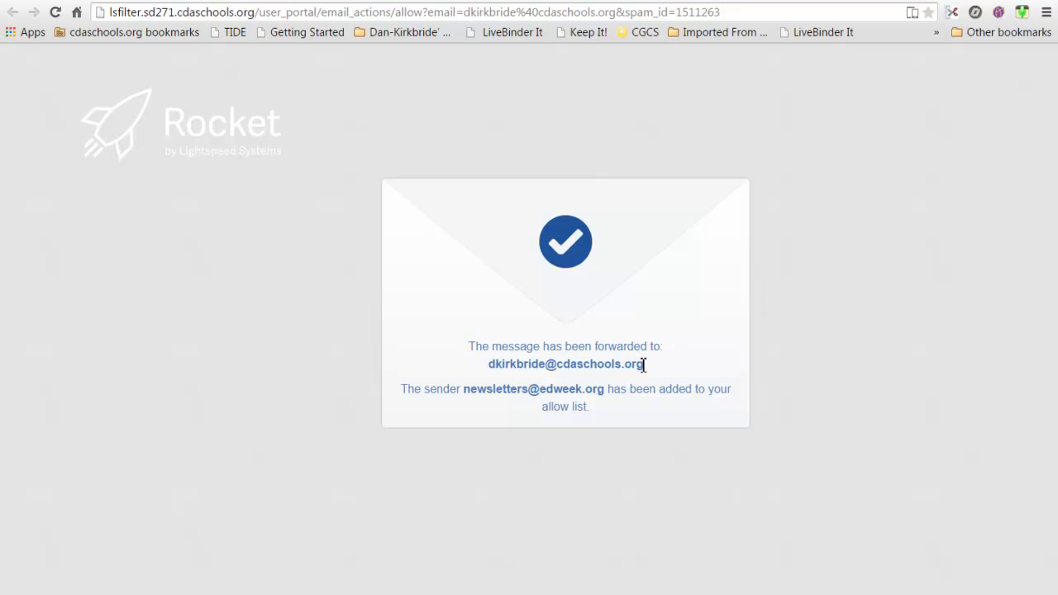
{"action": "mouse_move", "coordinate": [518, 361]}
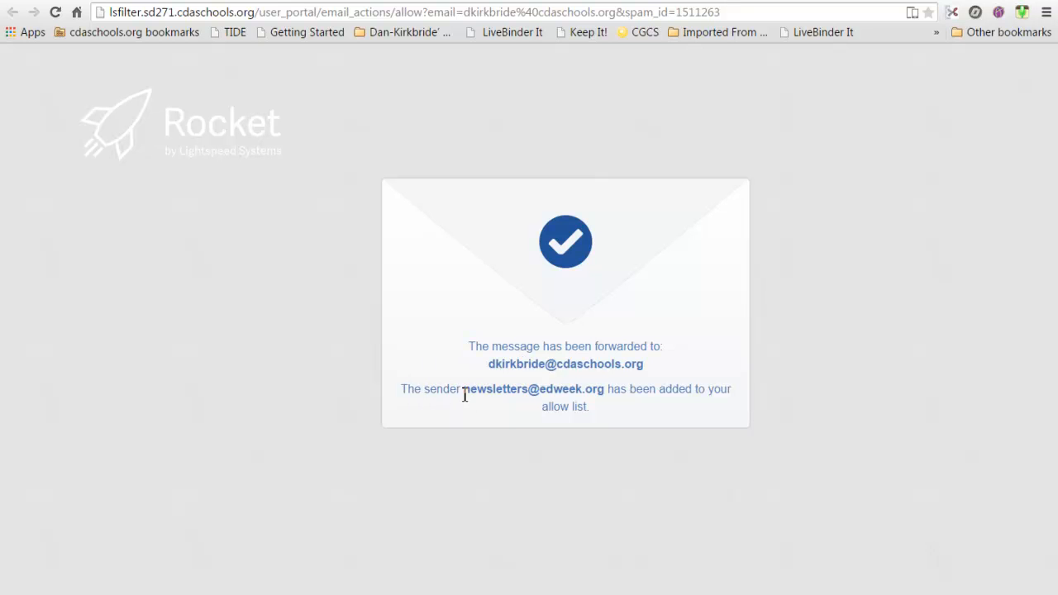
{"action": "mouse_move", "coordinate": [658, 405]}
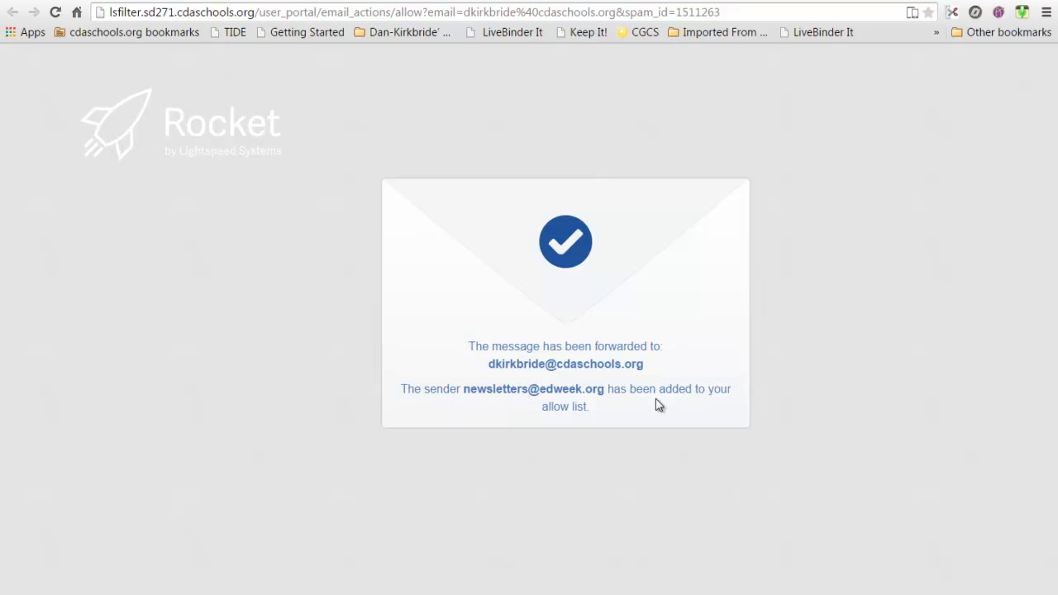
{"action": "mouse_move", "coordinate": [581, 413]}
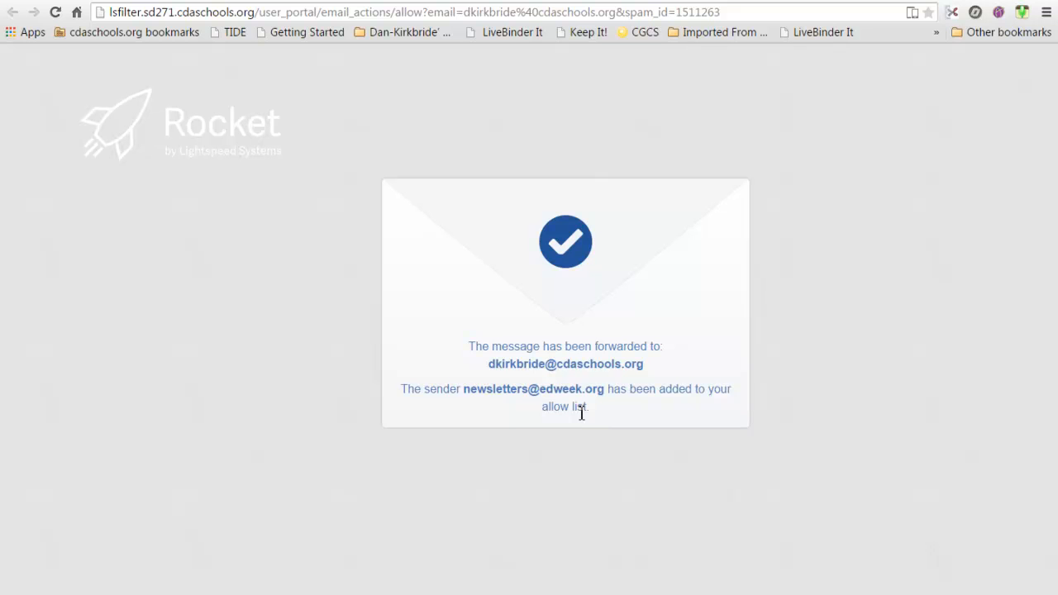
{"action": "mouse_move", "coordinate": [482, 388]}
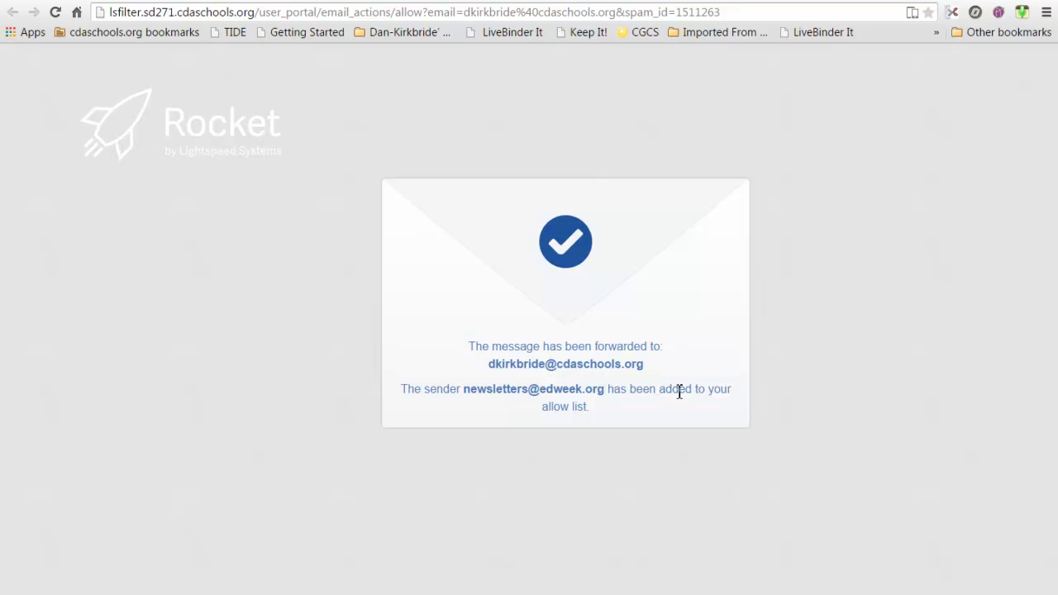
{"action": "mouse_move", "coordinate": [445, 170]}
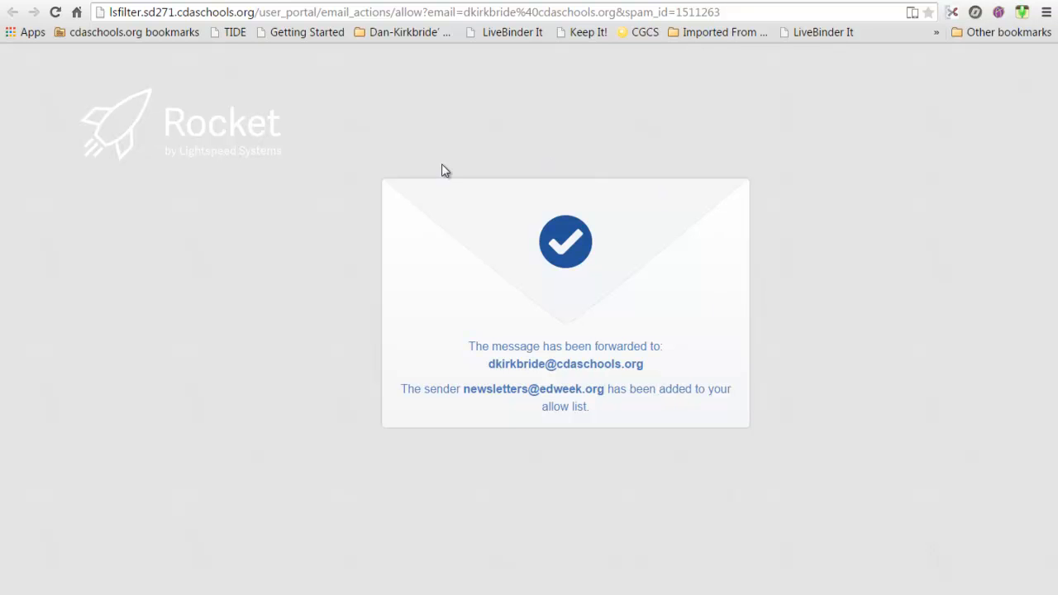
{"action": "mouse_move", "coordinate": [725, 316]}
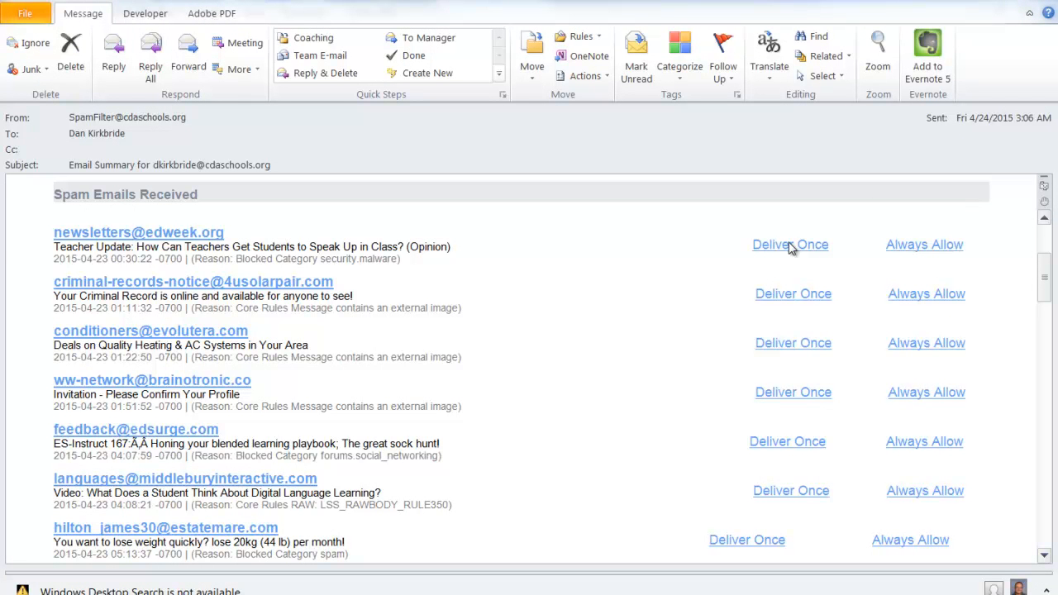
{"action": "mouse_move", "coordinate": [767, 252]}
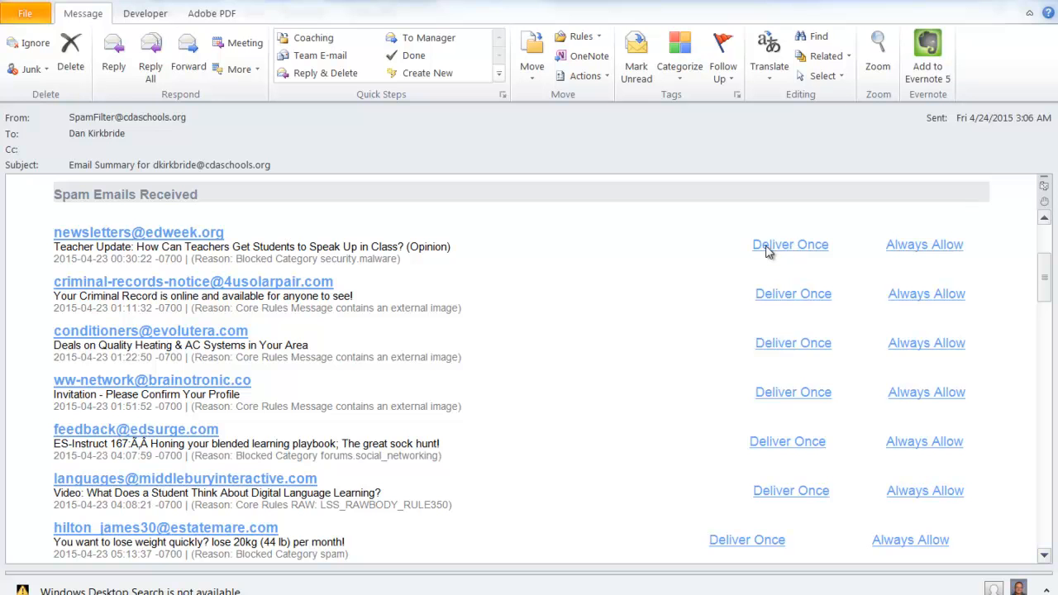
{"action": "mouse_move", "coordinate": [668, 380]}
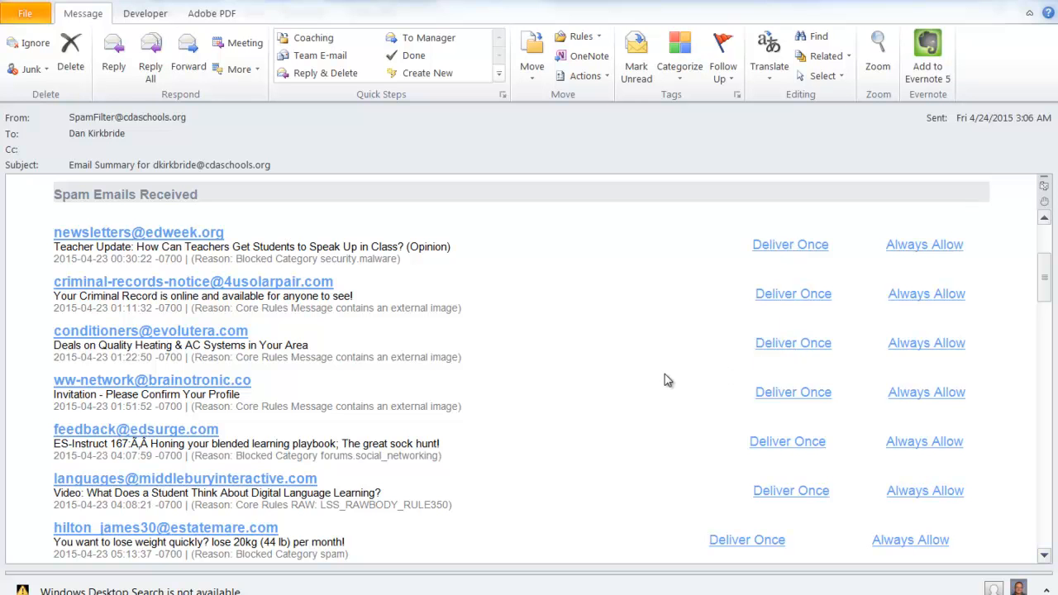
{"action": "scroll", "scroll_direction": "down", "scroll_amount": 3}
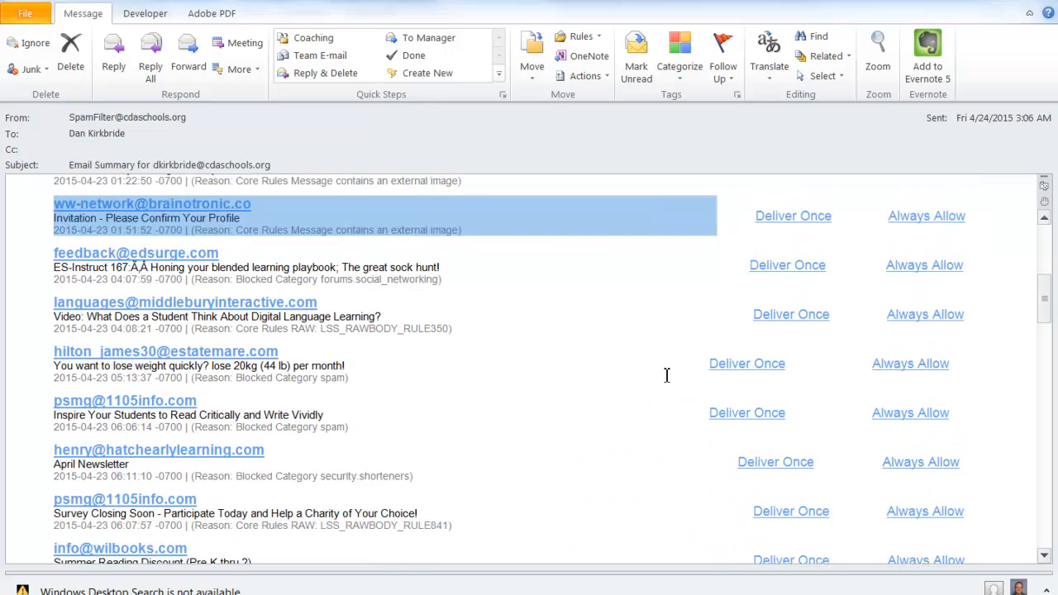
{"action": "scroll", "scroll_direction": "down", "scroll_amount": 3}
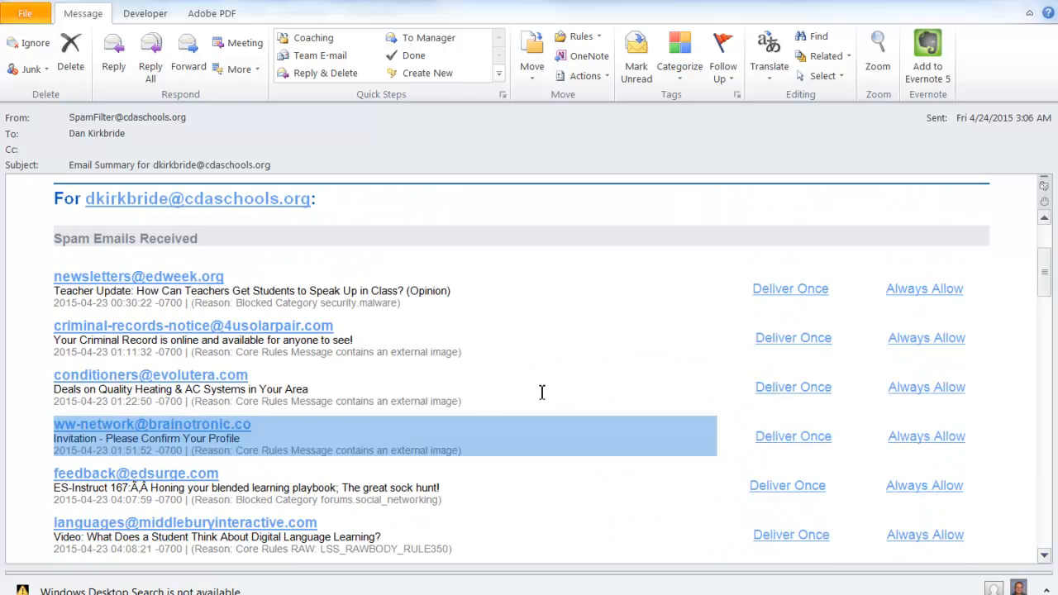
{"action": "scroll", "scroll_direction": "down", "scroll_amount": 3}
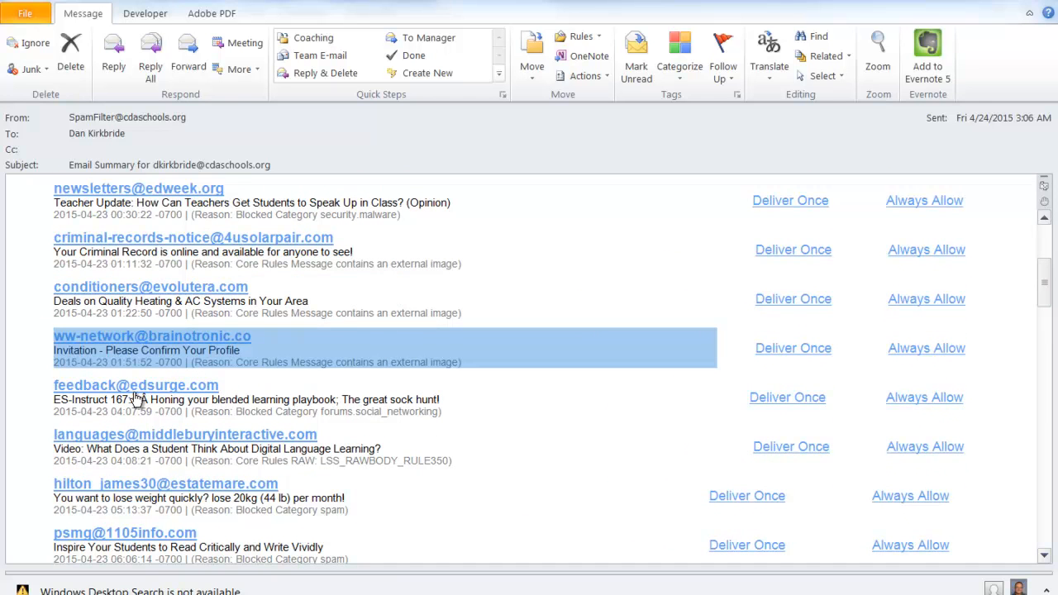
{"action": "mouse_move", "coordinate": [299, 387]}
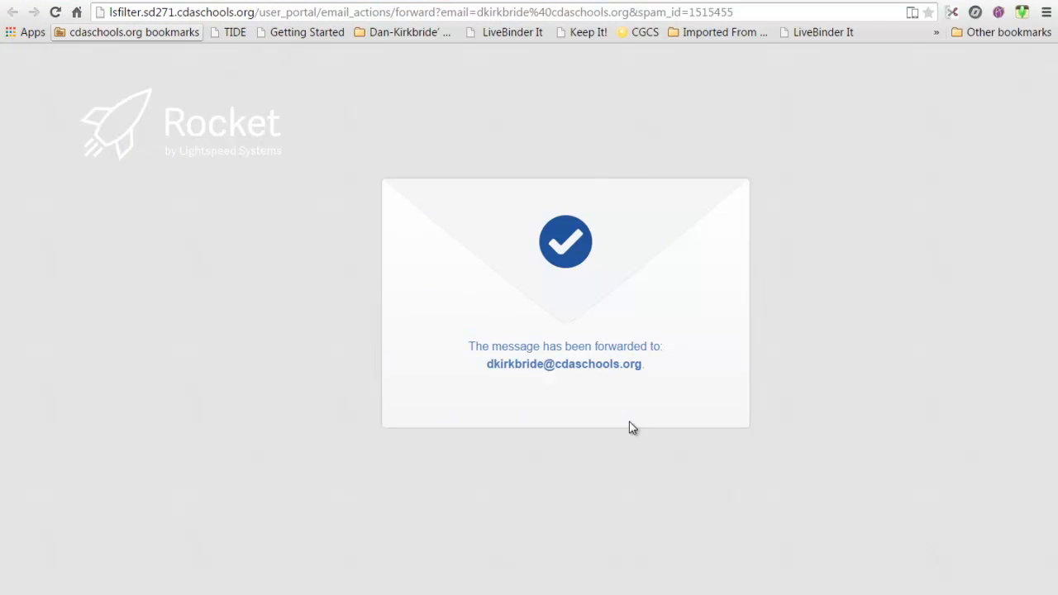
{"action": "mouse_move", "coordinate": [690, 333]}
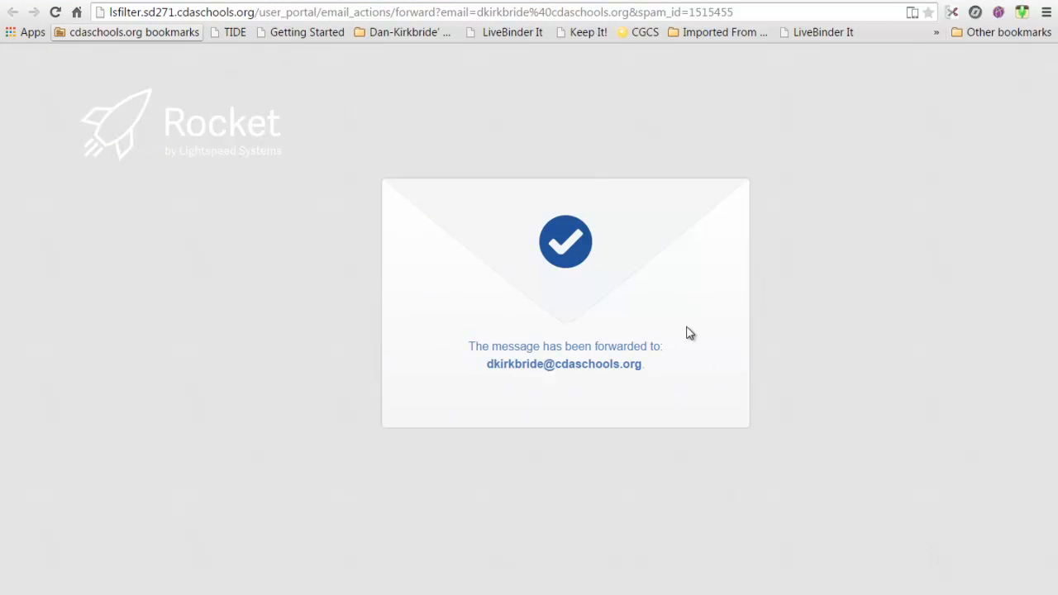
{"action": "mouse_move", "coordinate": [553, 385]}
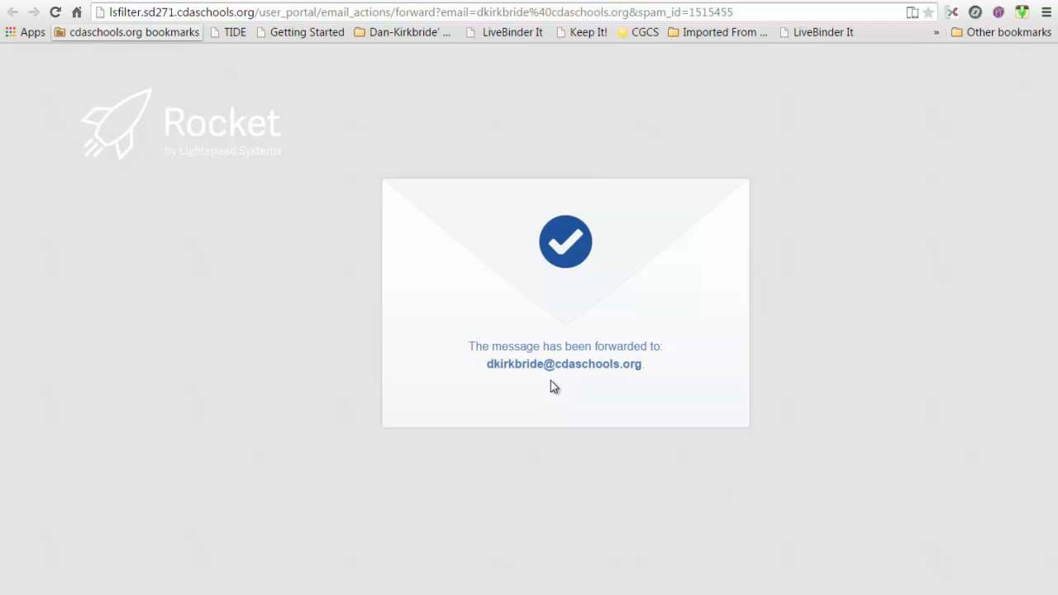
{"action": "mouse_move", "coordinate": [741, 419]}
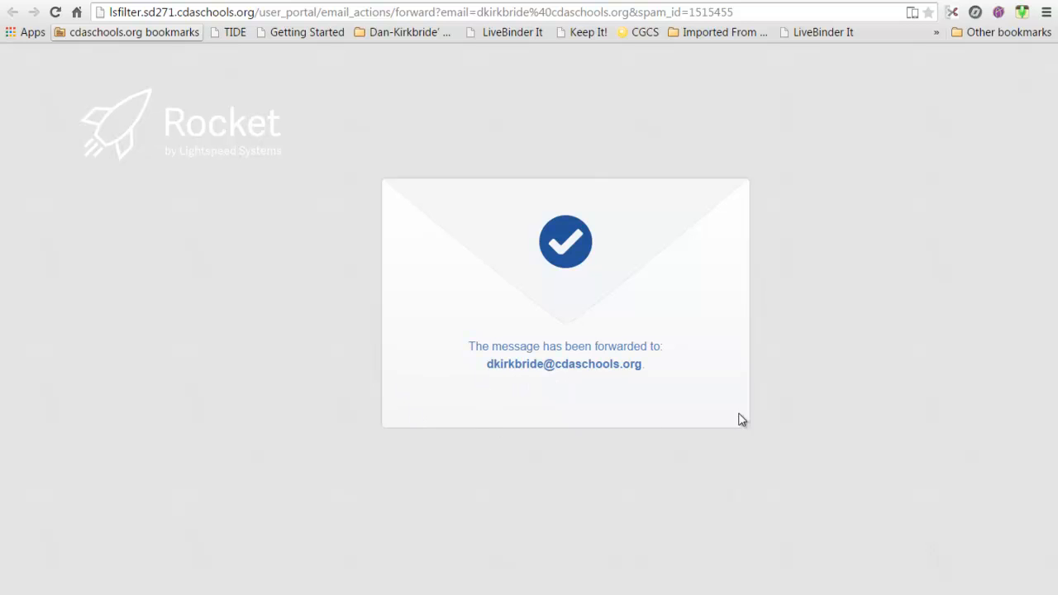
{"action": "mouse_move", "coordinate": [612, 402]}
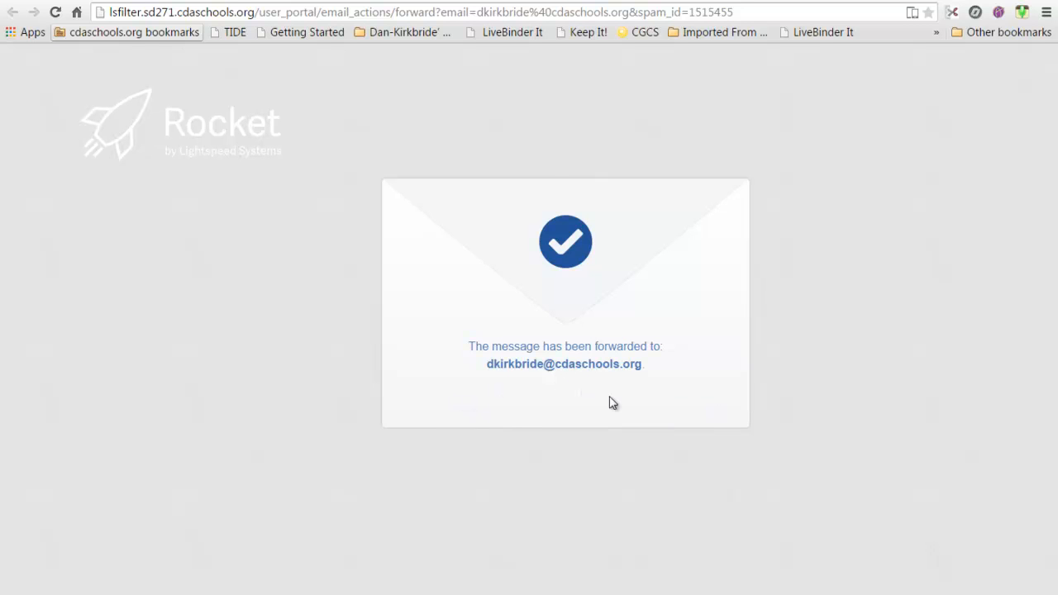
{"action": "mouse_move", "coordinate": [561, 177]}
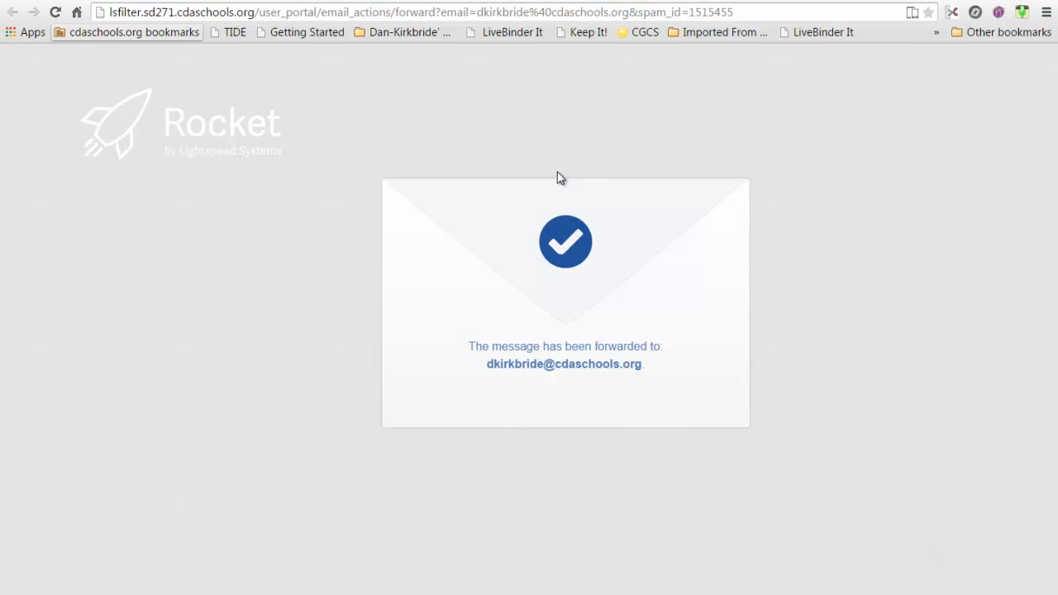
{"action": "mouse_move", "coordinate": [413, 343]}
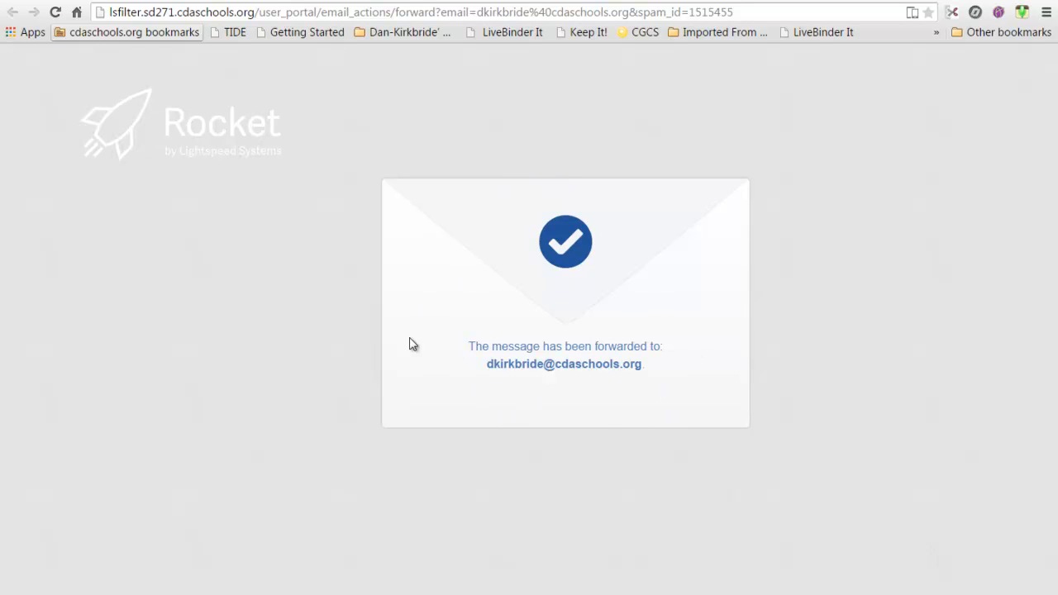
{"action": "mouse_move", "coordinate": [673, 359]}
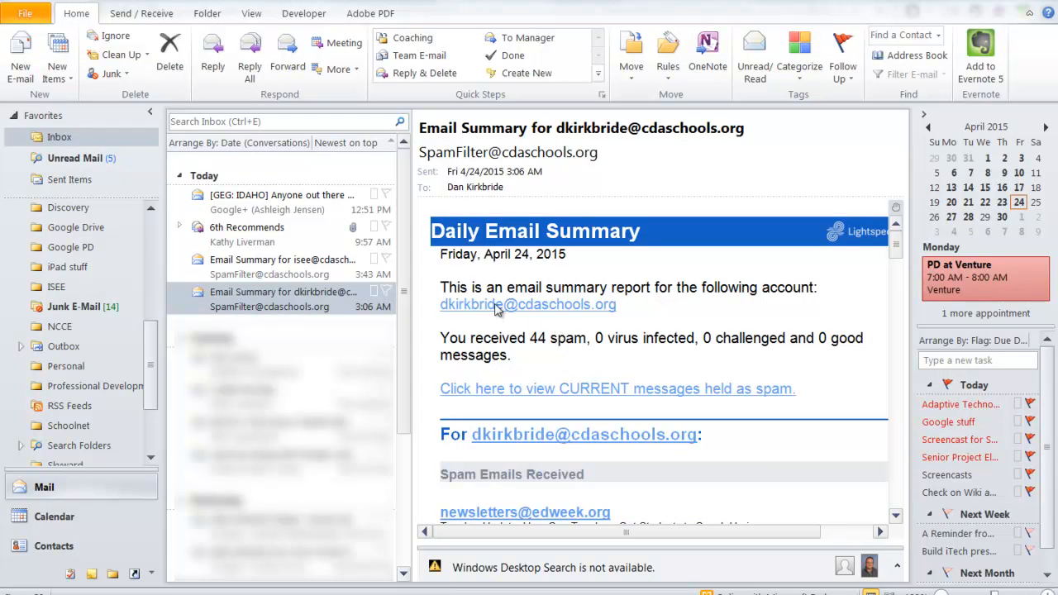
{"action": "mouse_move", "coordinate": [73, 311]}
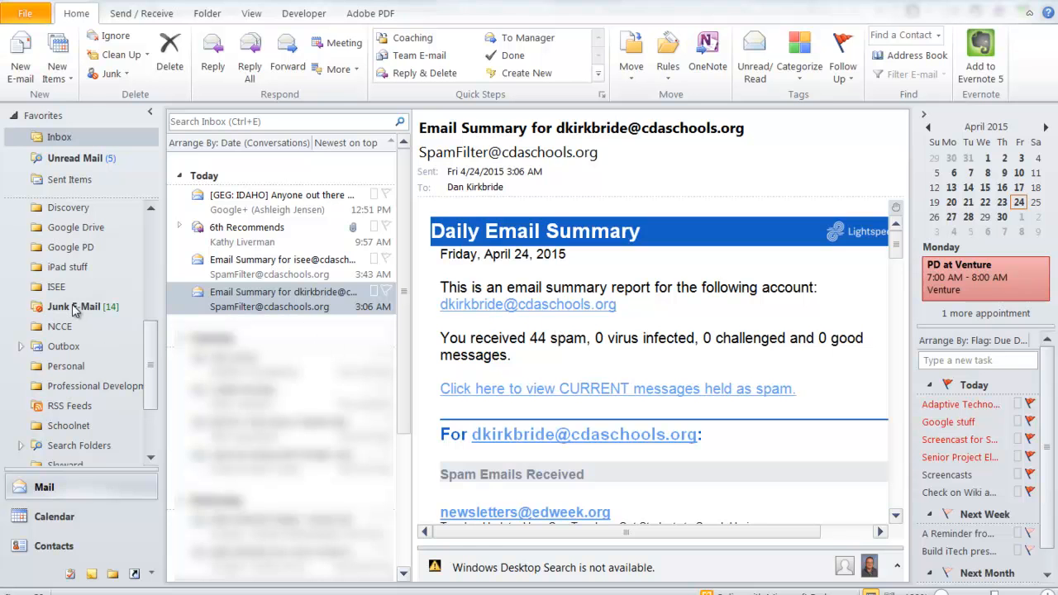
- In Junk E-mail, preview the EdSurge message, then select the Education Week Teacher Update
{"action": "left_click", "coordinate": [74, 306]}
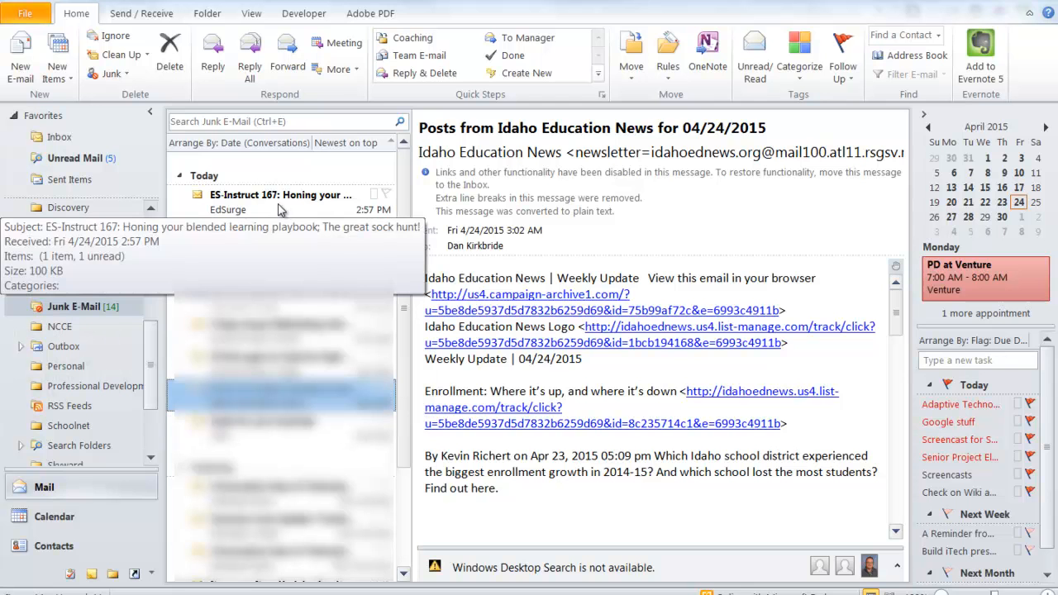
{"action": "left_click", "coordinate": [281, 201]}
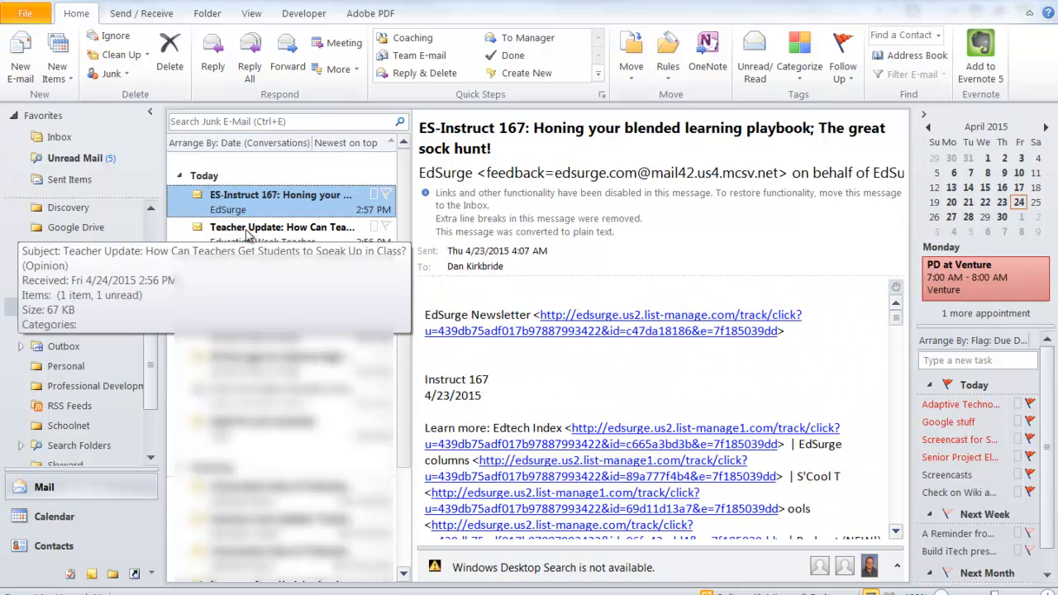
{"action": "left_click", "coordinate": [281, 232]}
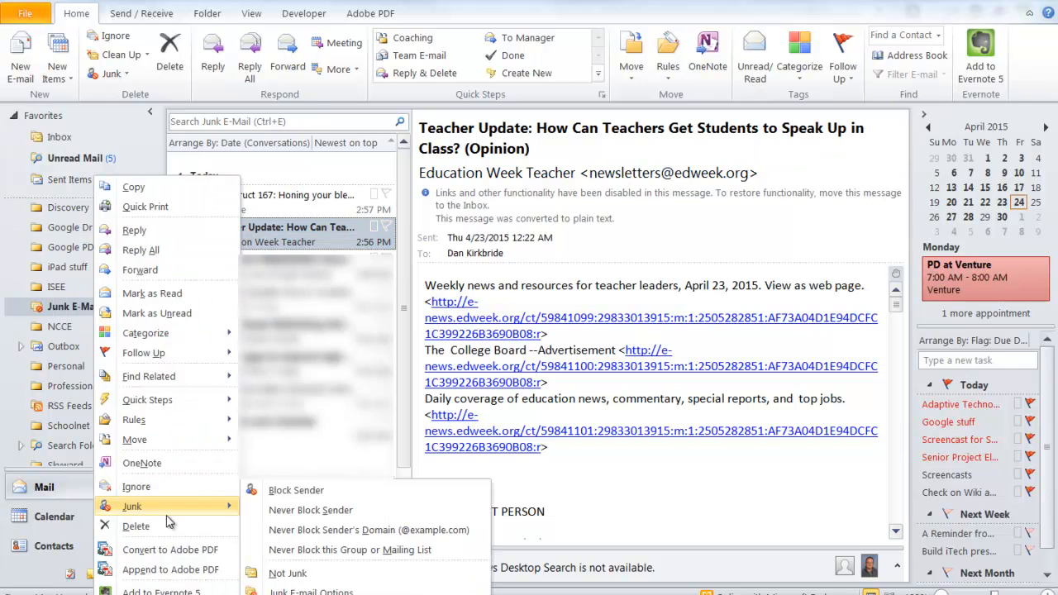
{"action": "mouse_move", "coordinate": [287, 573]}
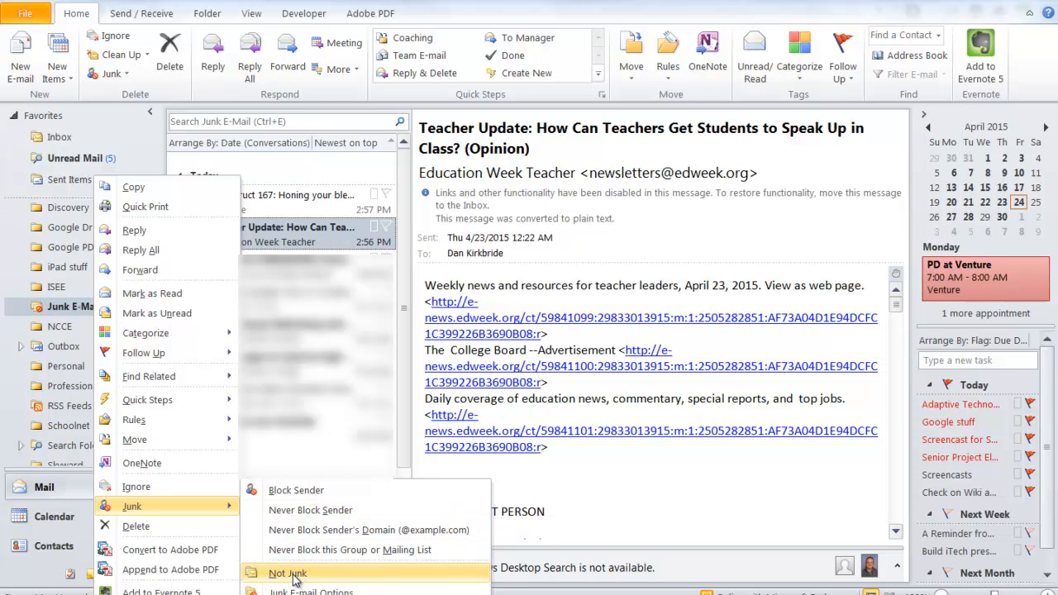
- Mark the Teacher Update as Not Junk, confirming with the sender always trusted
{"action": "left_click", "coordinate": [286, 572]}
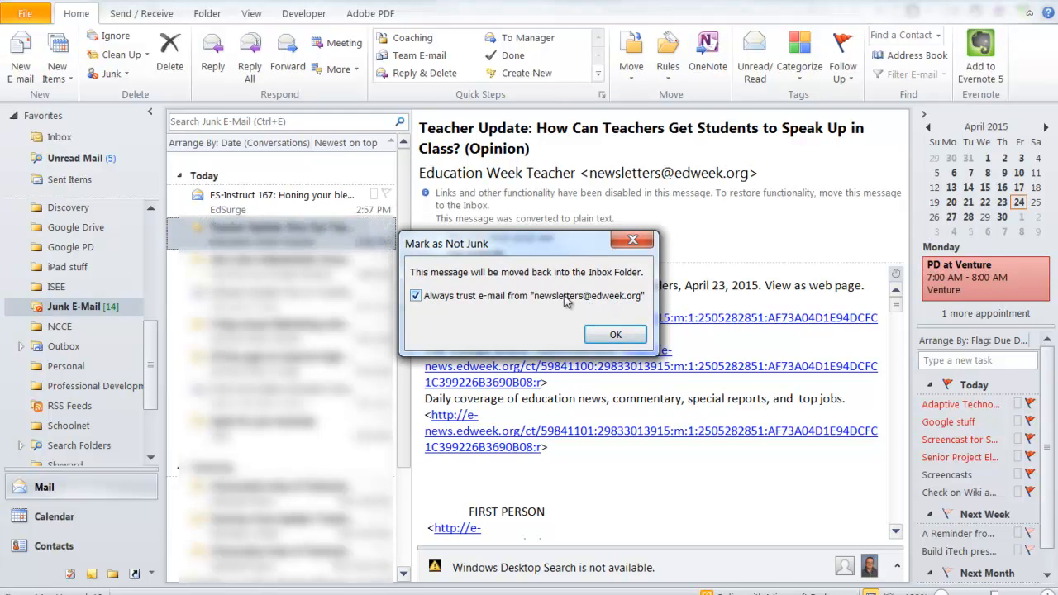
{"action": "left_click", "coordinate": [614, 334]}
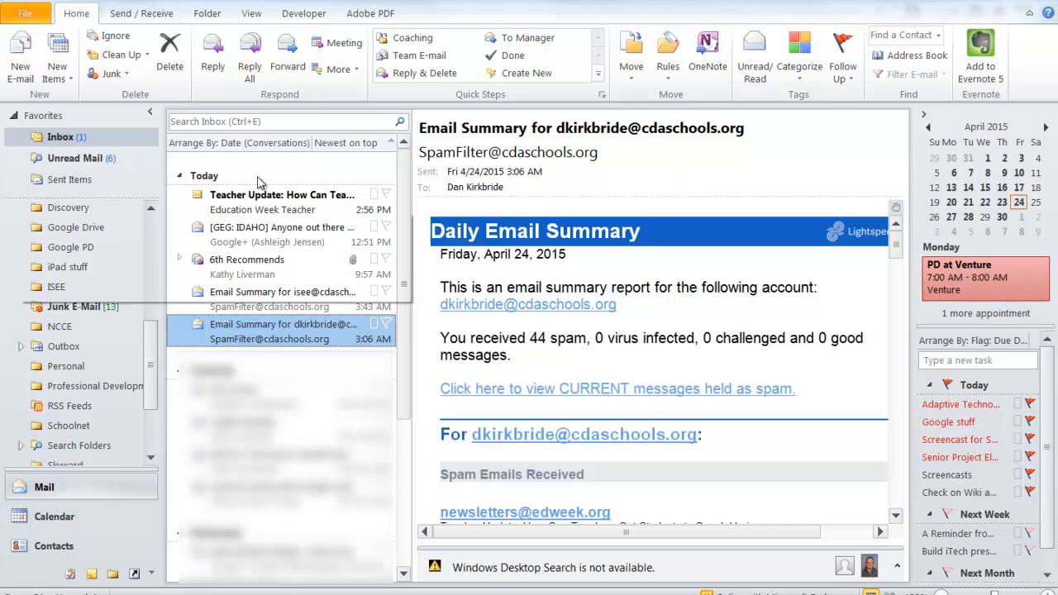
- Select the Education Week Teacher Update at the top of the Inbox to read it
{"action": "left_click", "coordinate": [281, 201]}
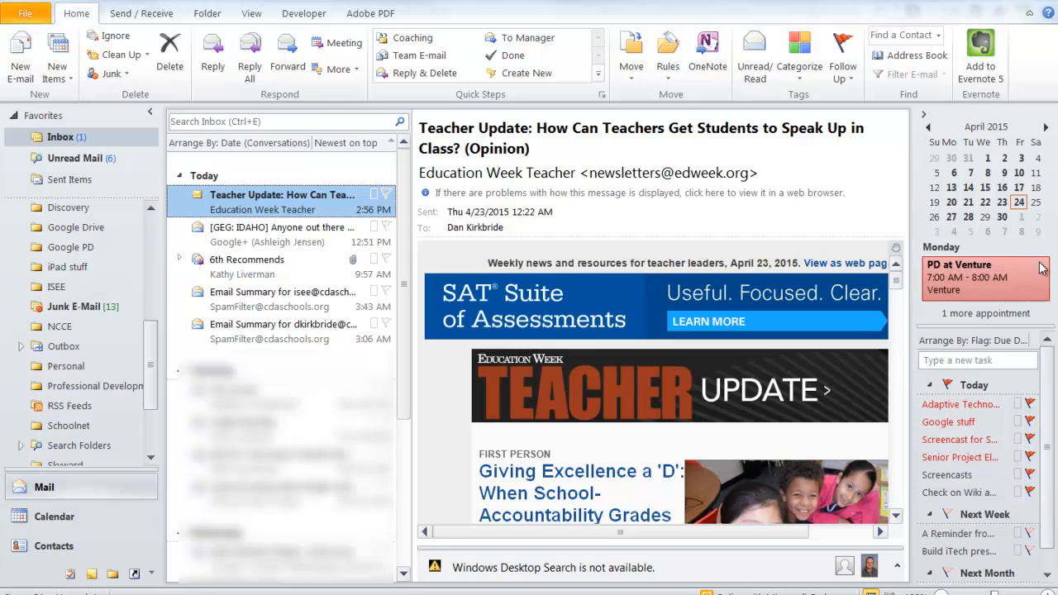
{"action": "mouse_move", "coordinate": [856, 350]}
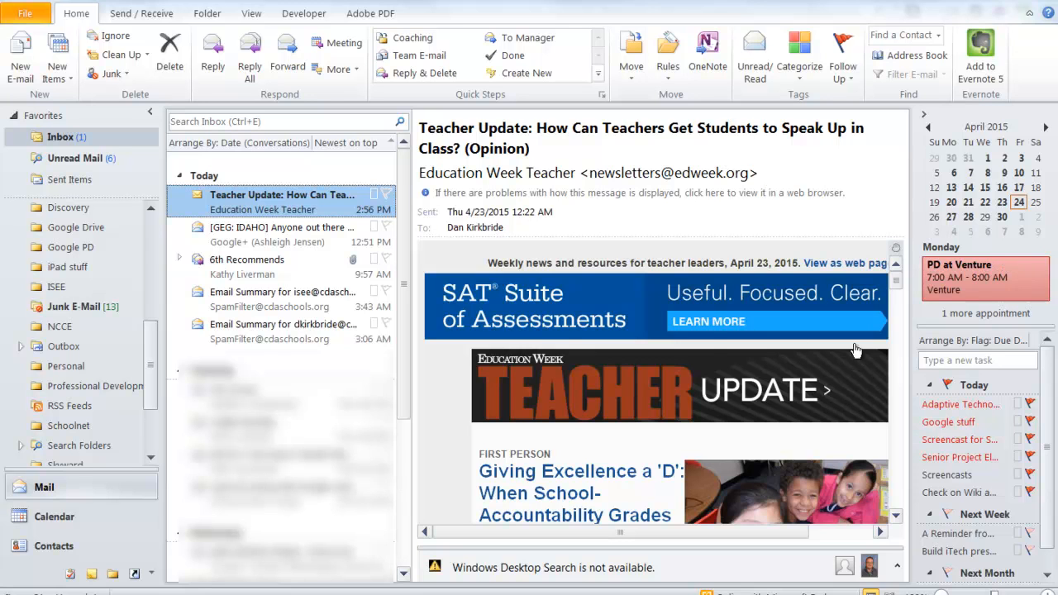